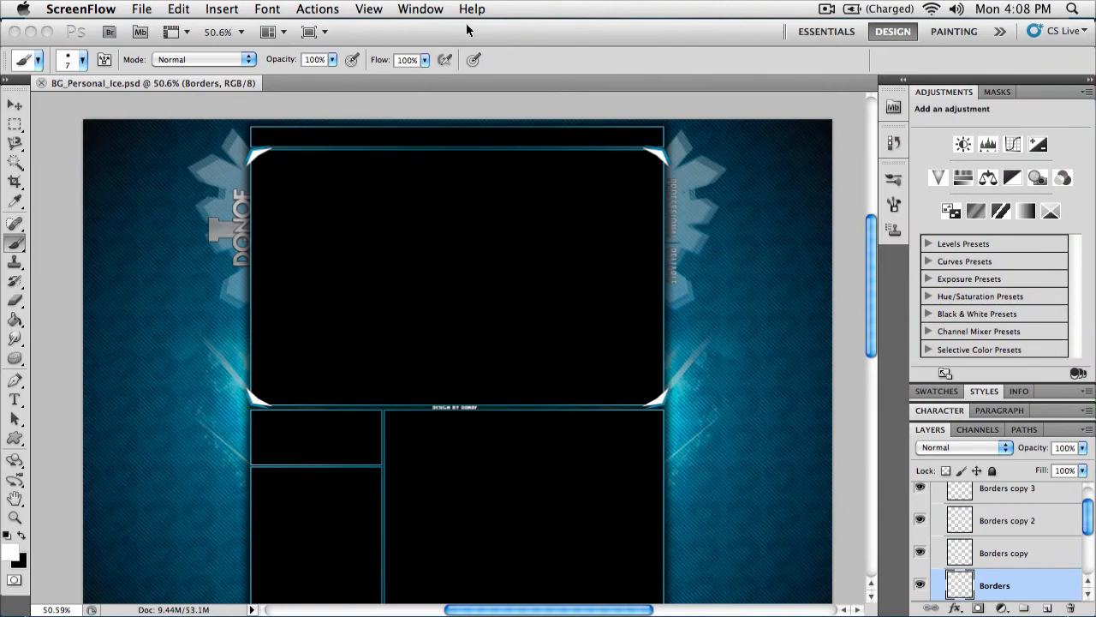
# - Bring up the Save for Web & Devices dialog for the ice background layout from the File menu
pyautogui.click(137, 10)
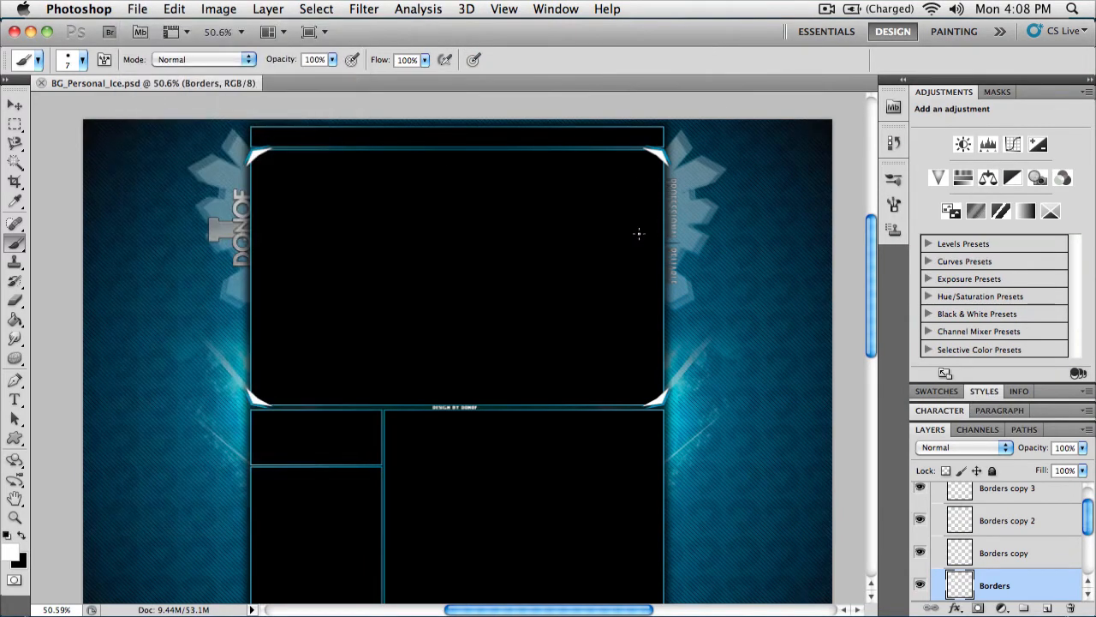
pyautogui.moveTo(562, 257)
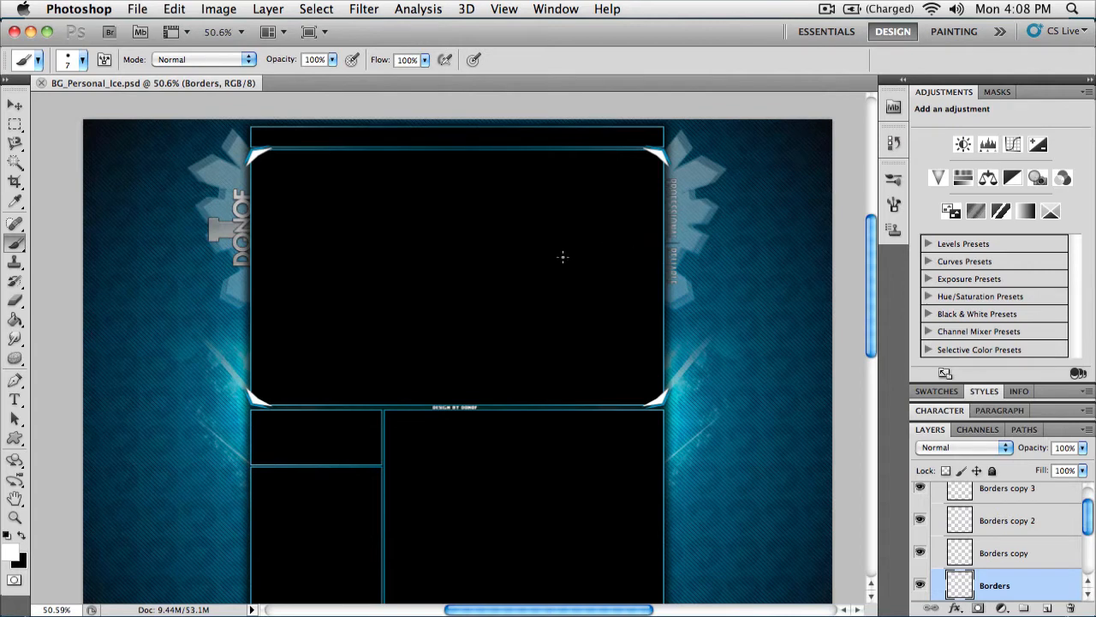
pyautogui.moveTo(884, 315)
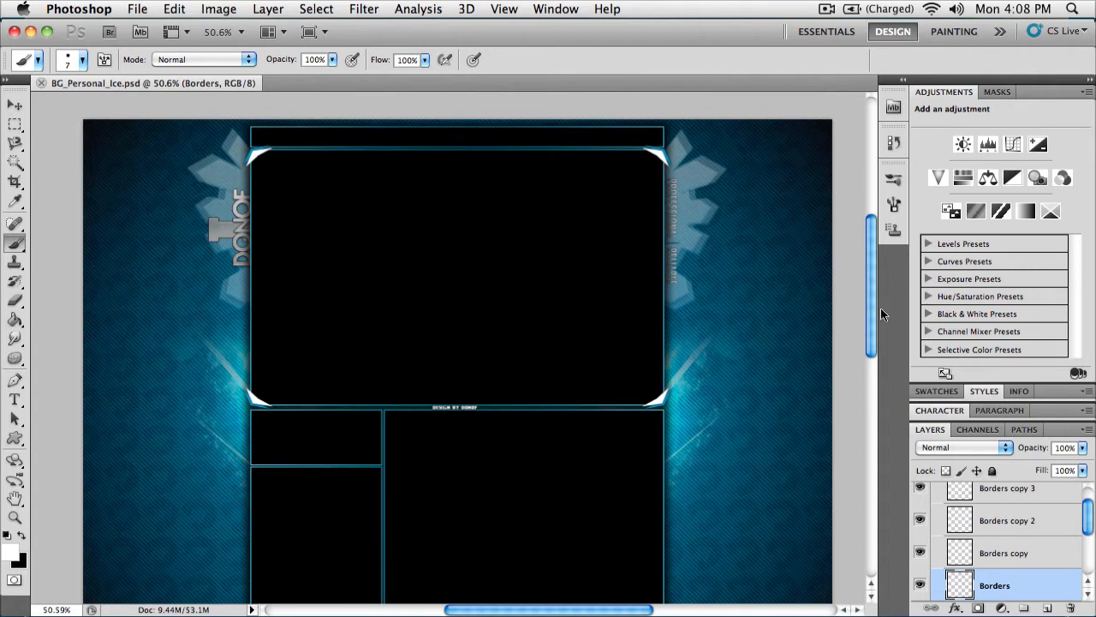
pyautogui.moveTo(561, 244)
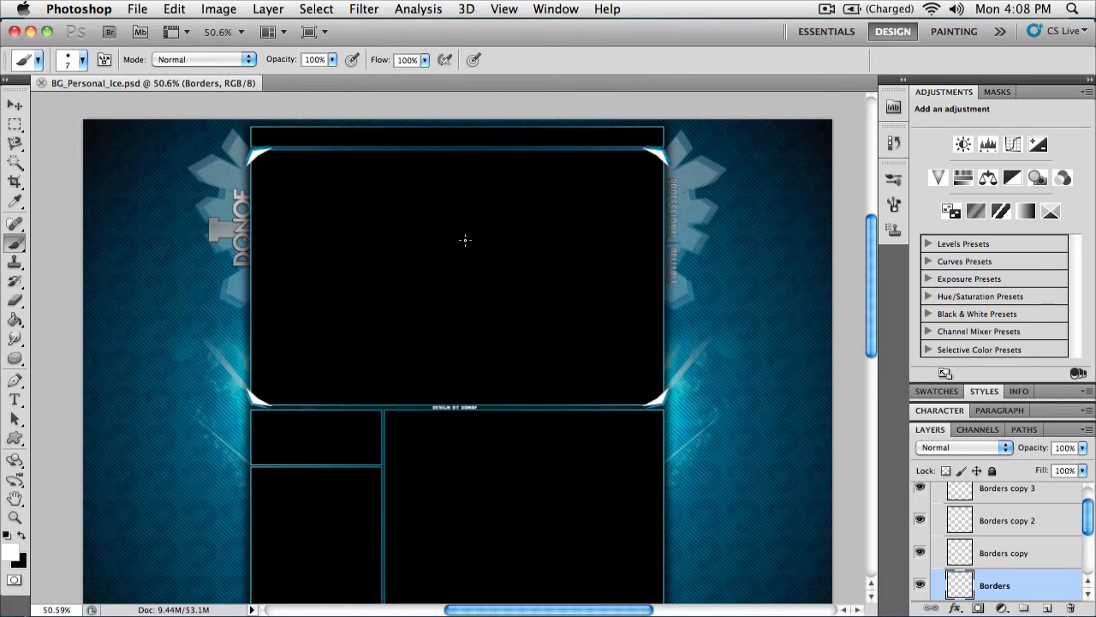
pyautogui.moveTo(637, 204)
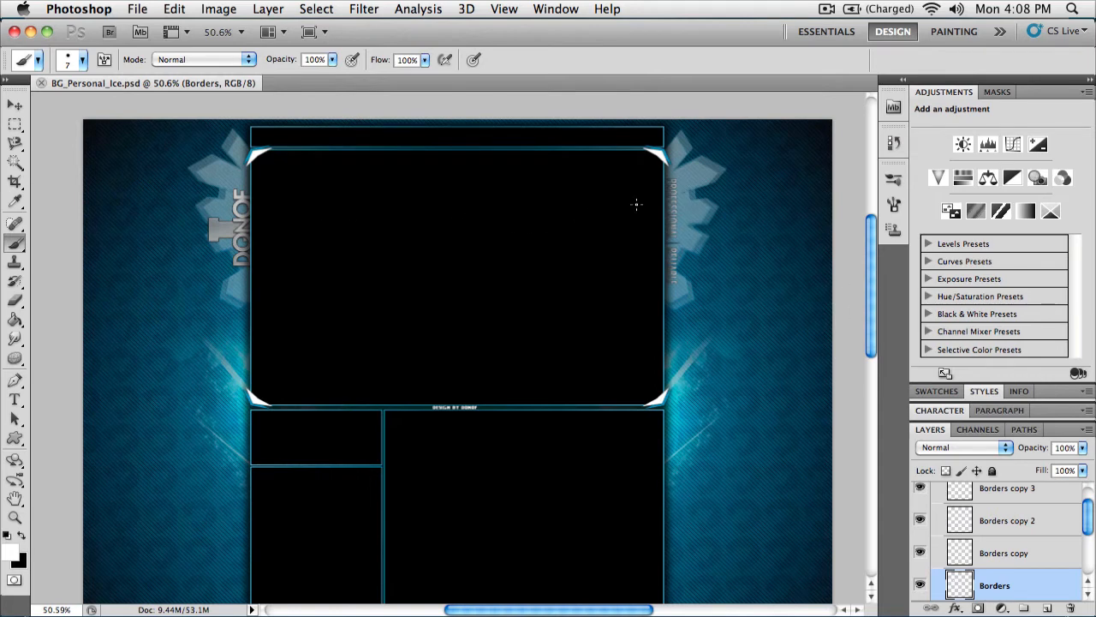
pyautogui.click(137, 8)
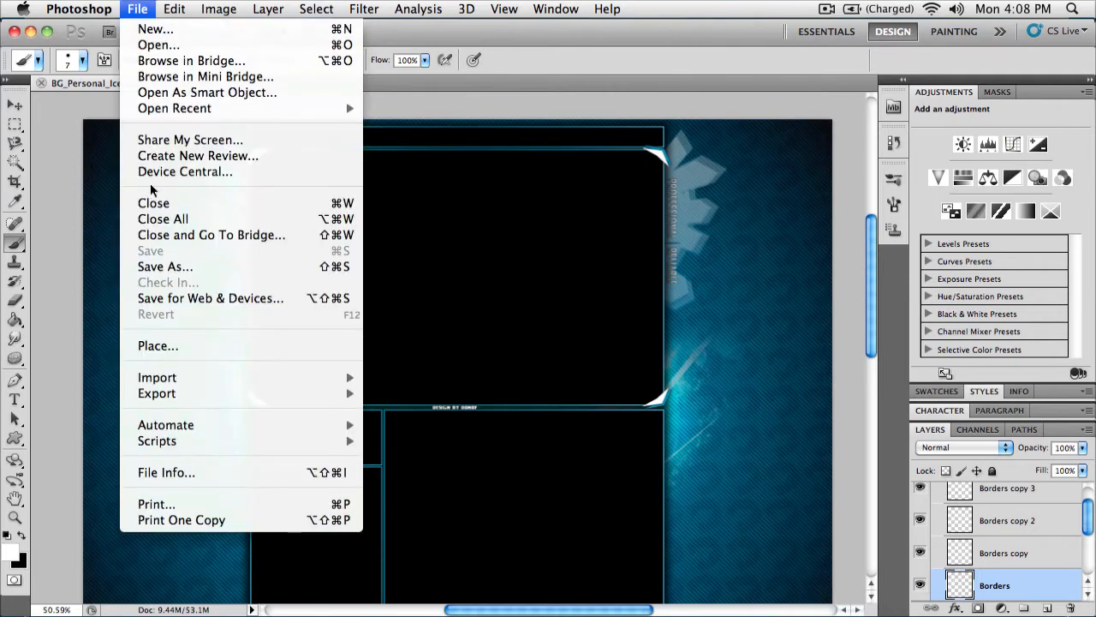
pyautogui.click(210, 298)
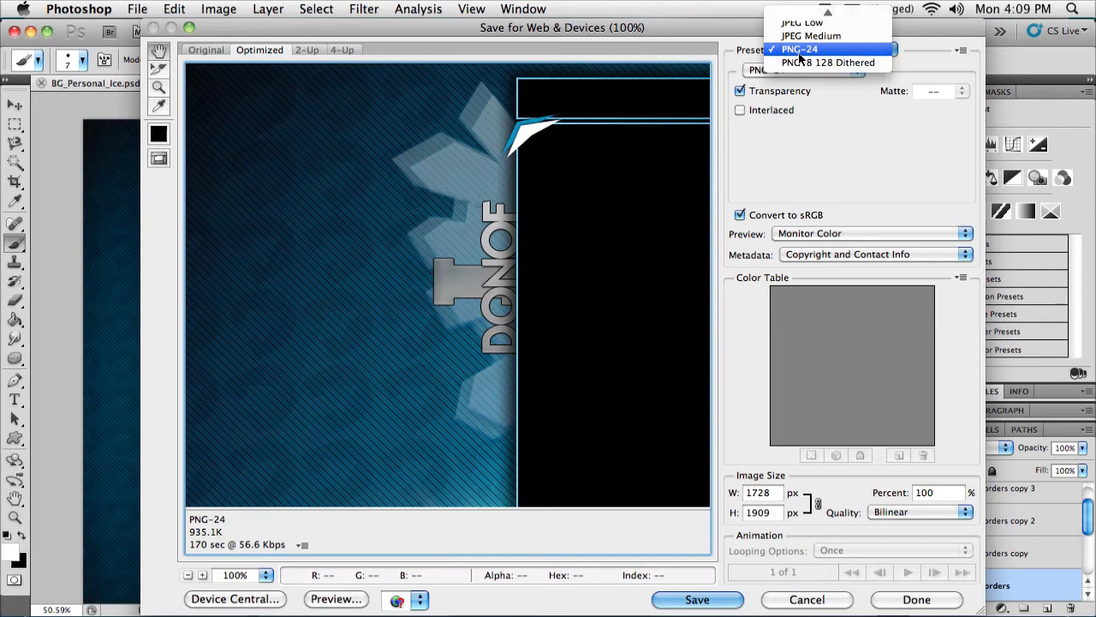
# - Choose PNG-24 with transparency at 100% size (1728 × 1909), keeping Bilinear resampling quality
pyautogui.click(798, 48)
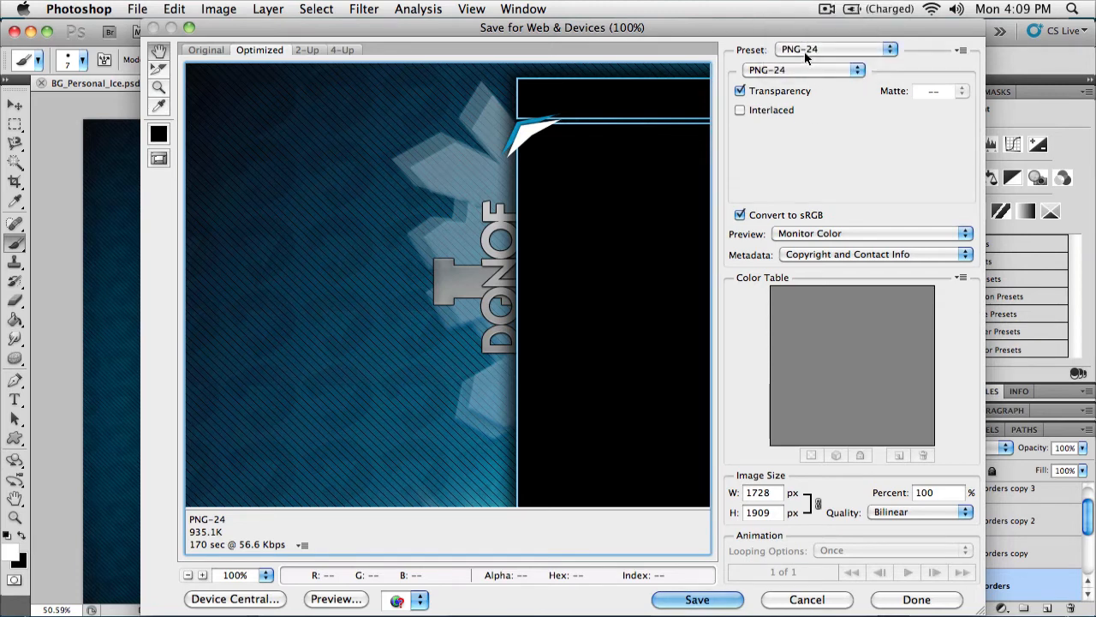
pyautogui.moveTo(809, 48)
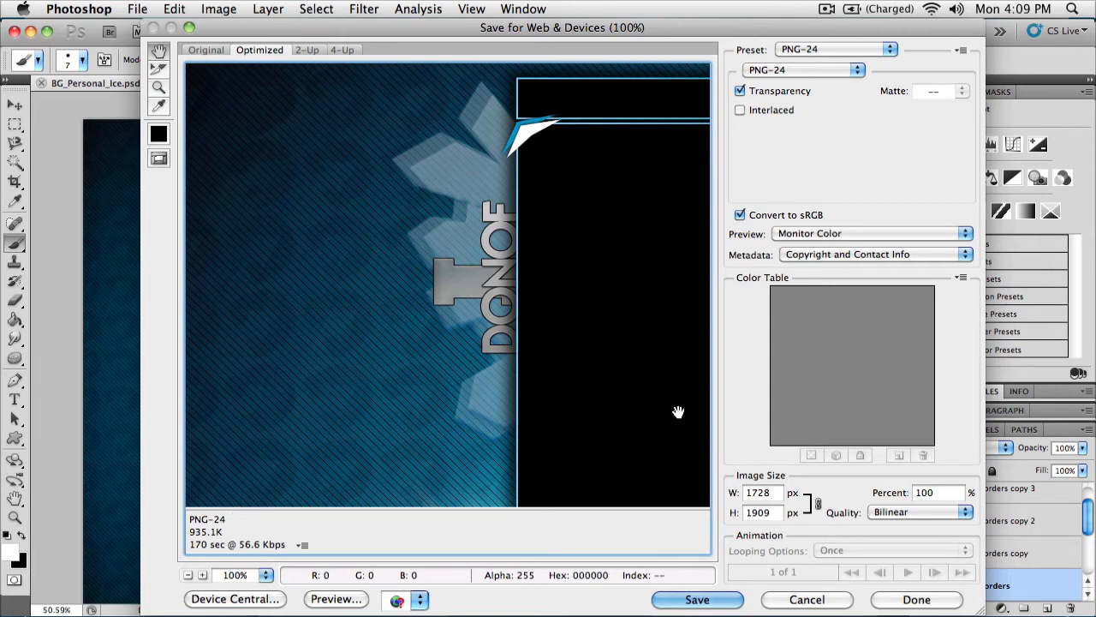
pyautogui.click(918, 510)
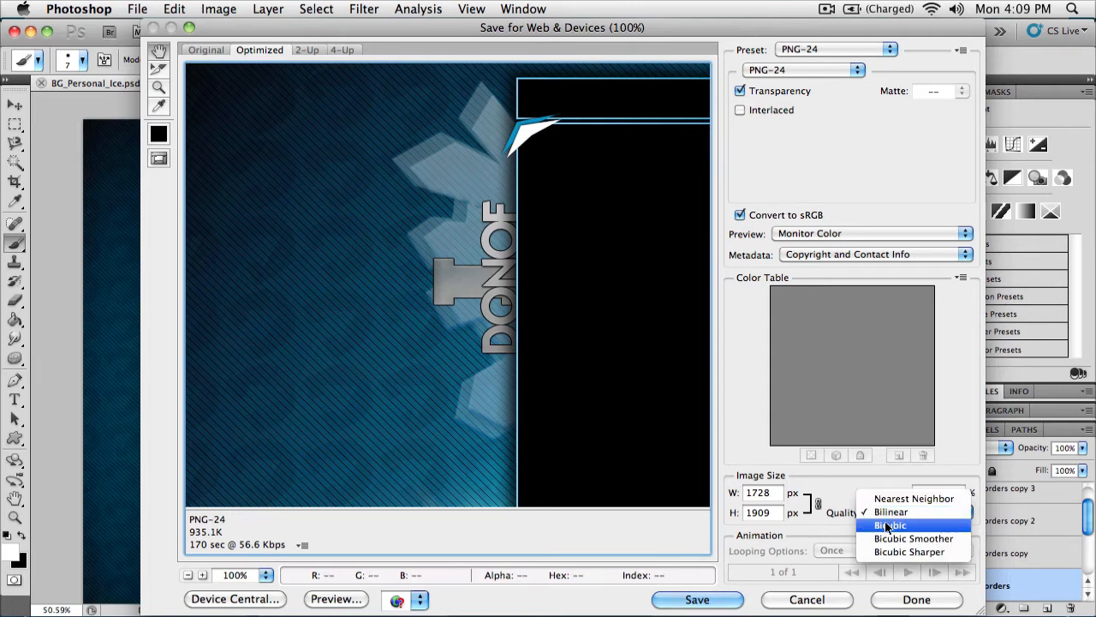
pyautogui.click(891, 511)
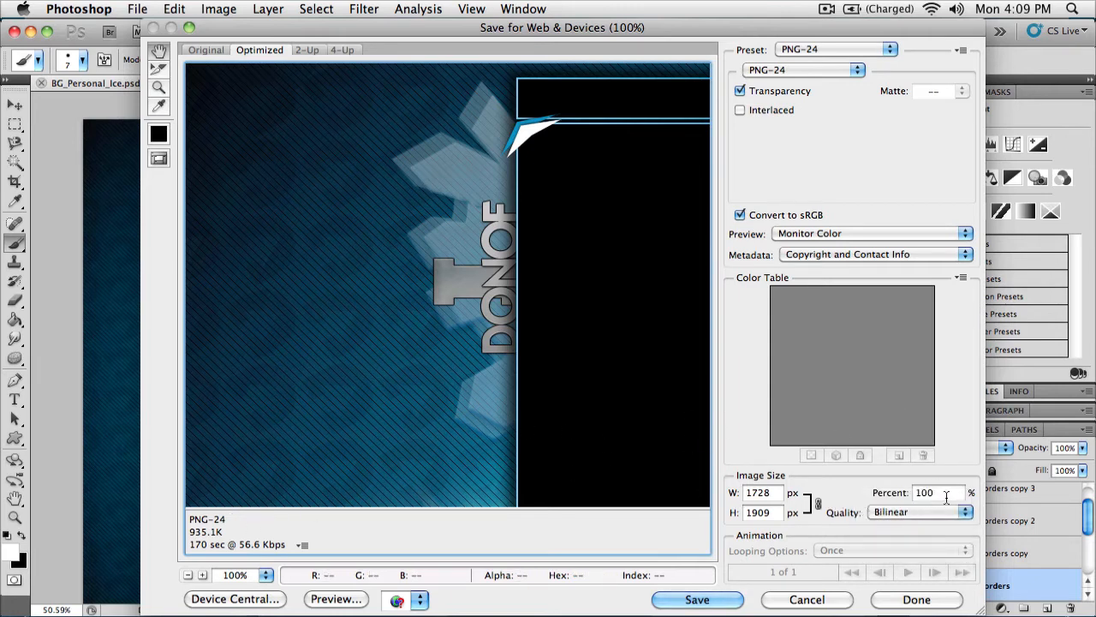
pyautogui.moveTo(916, 511)
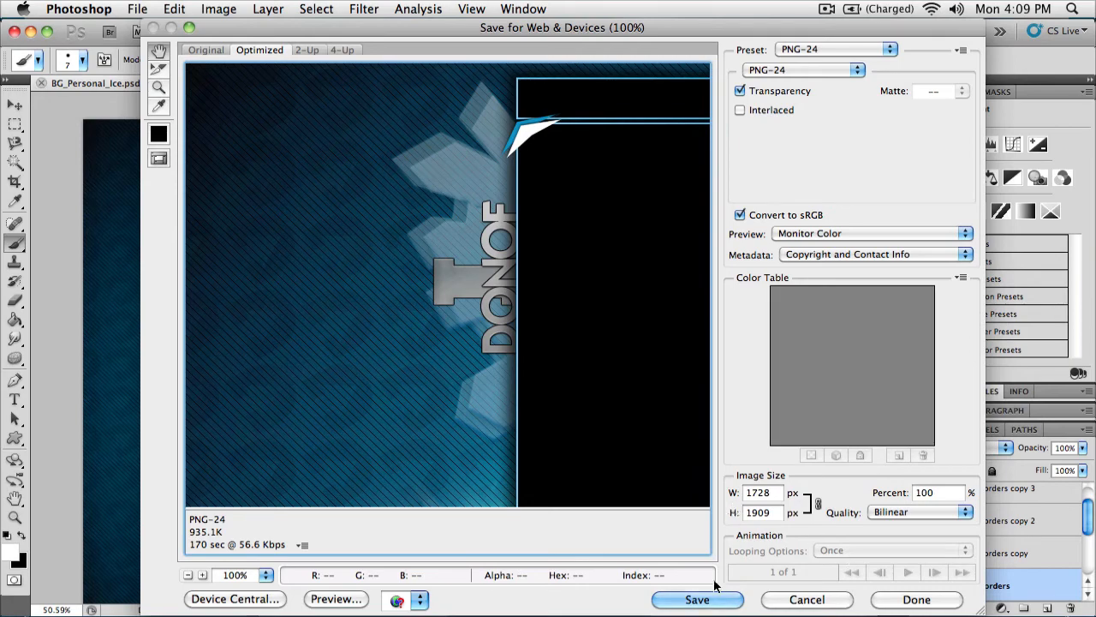
pyautogui.moveTo(493, 397)
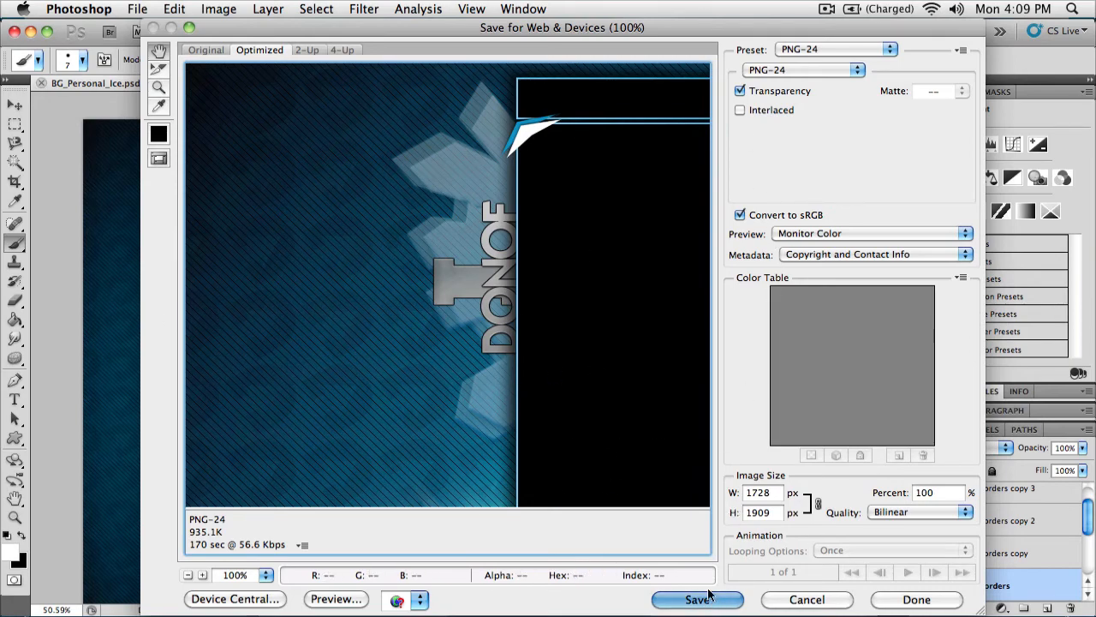
# - Save the export as BG_Personal_Ice.png into the Backgrounds folder, reaching the replace-file prompt
pyautogui.click(697, 600)
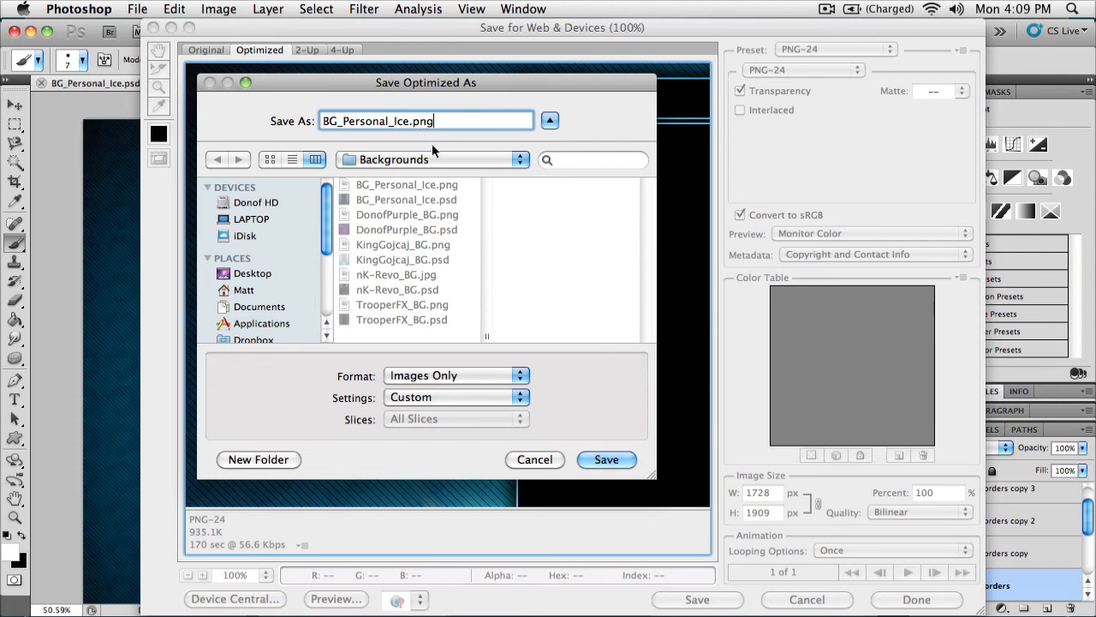
pyautogui.click(606, 459)
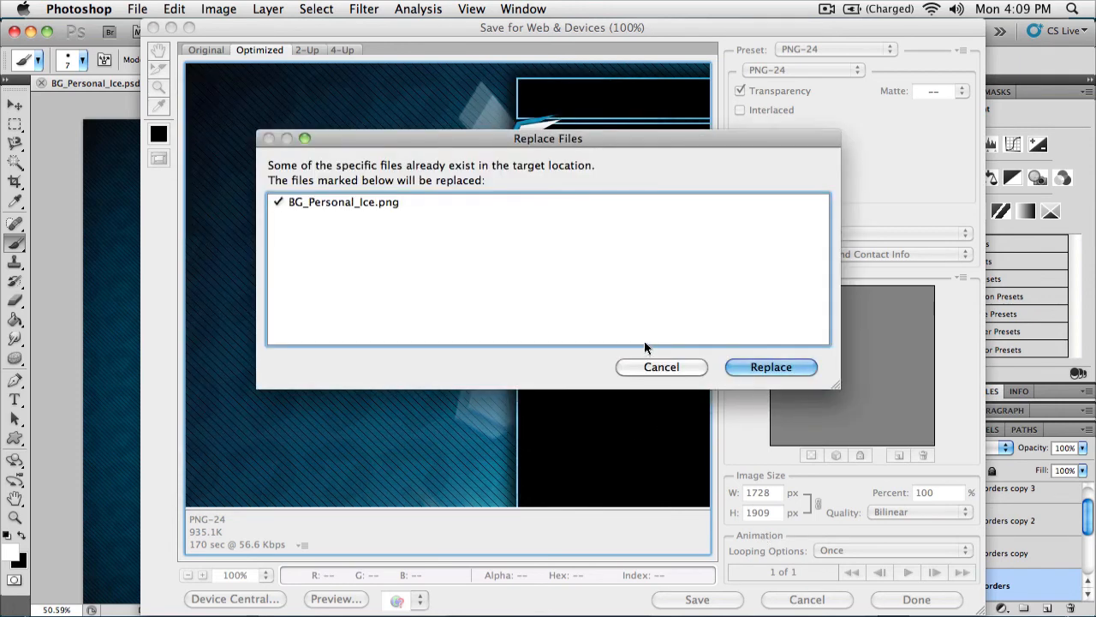
pyautogui.moveTo(693, 407)
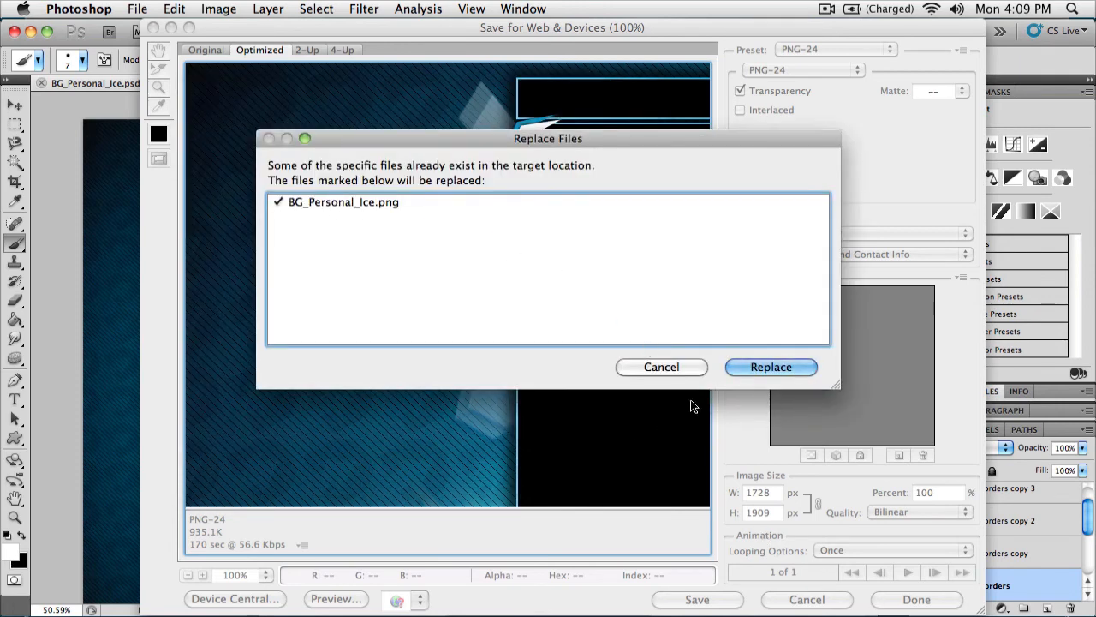